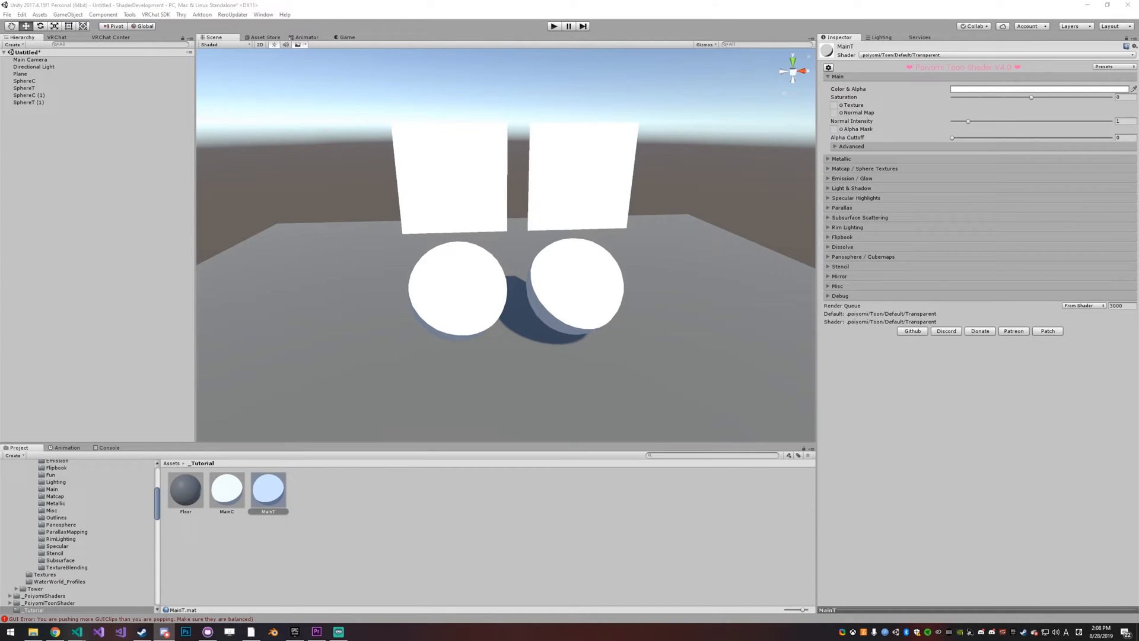
{"action": "mouse_move", "coordinate": [946, 68]}
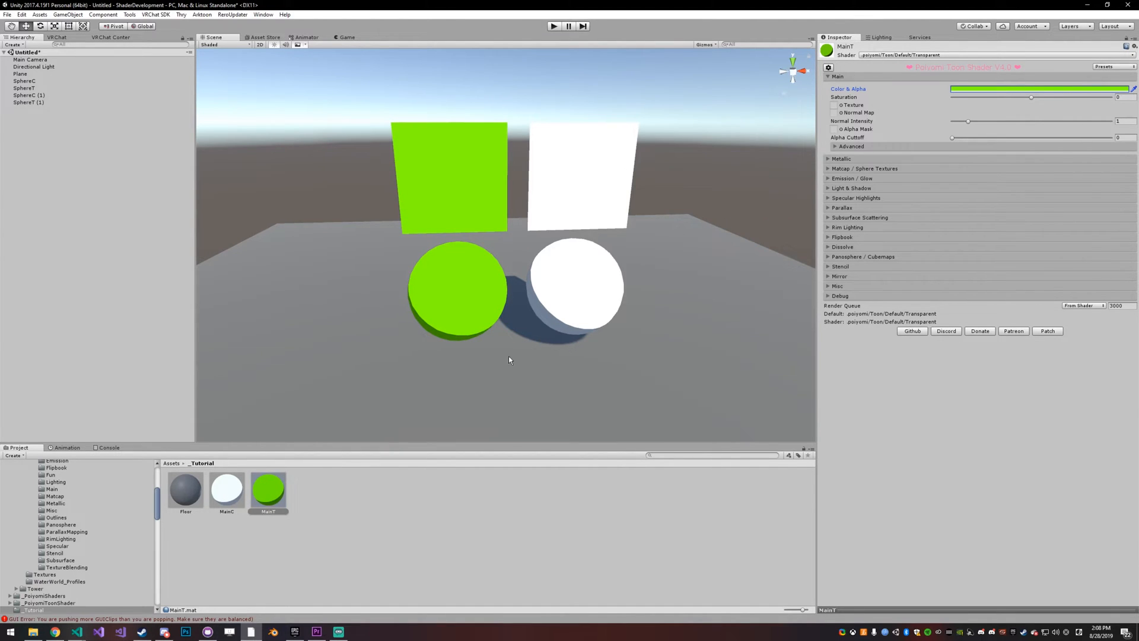
Step: Select MainC, enable Force Opaque and raise Alpha Cutoff to 1 so the white shapes vanish
{"action": "left_click", "coordinate": [225, 488]}
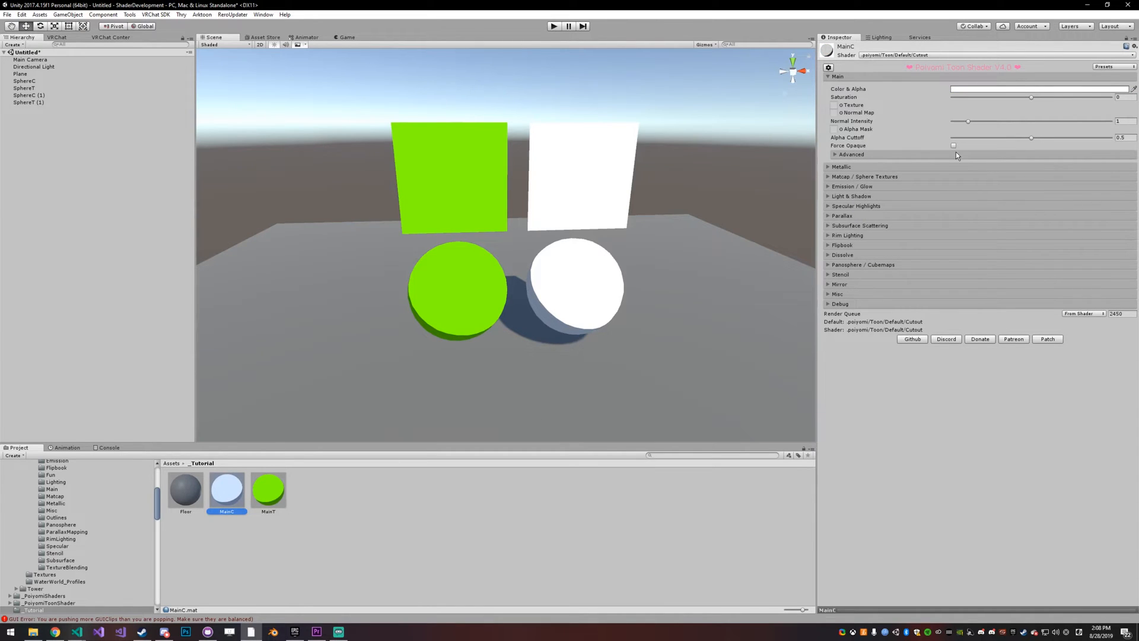
{"action": "left_click", "coordinate": [1040, 88]}
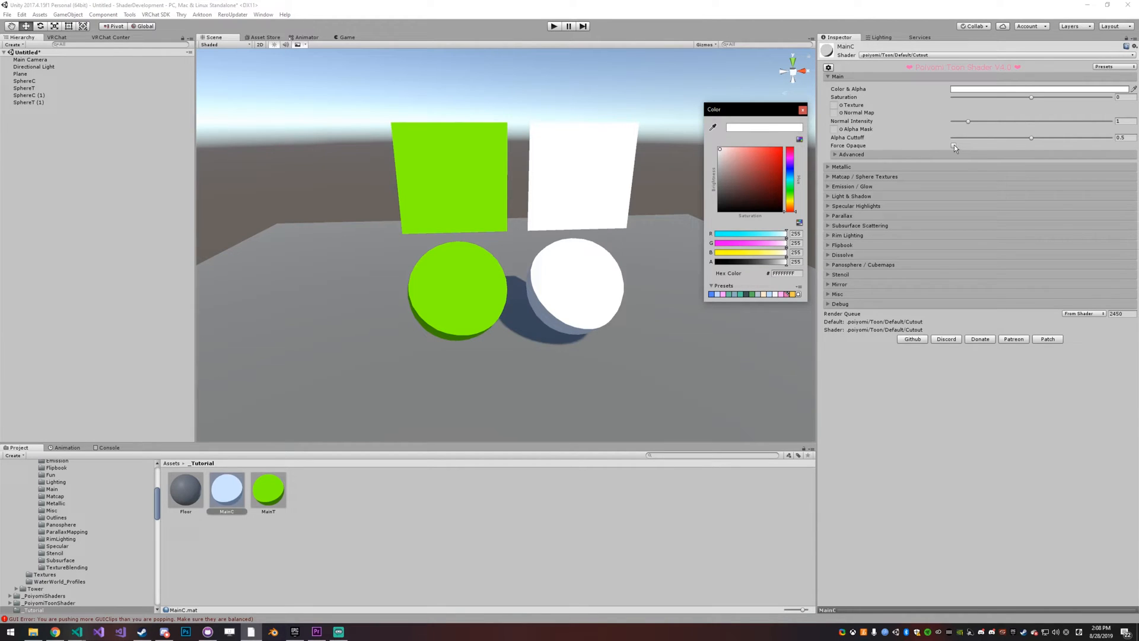
{"action": "left_click", "coordinate": [954, 145]}
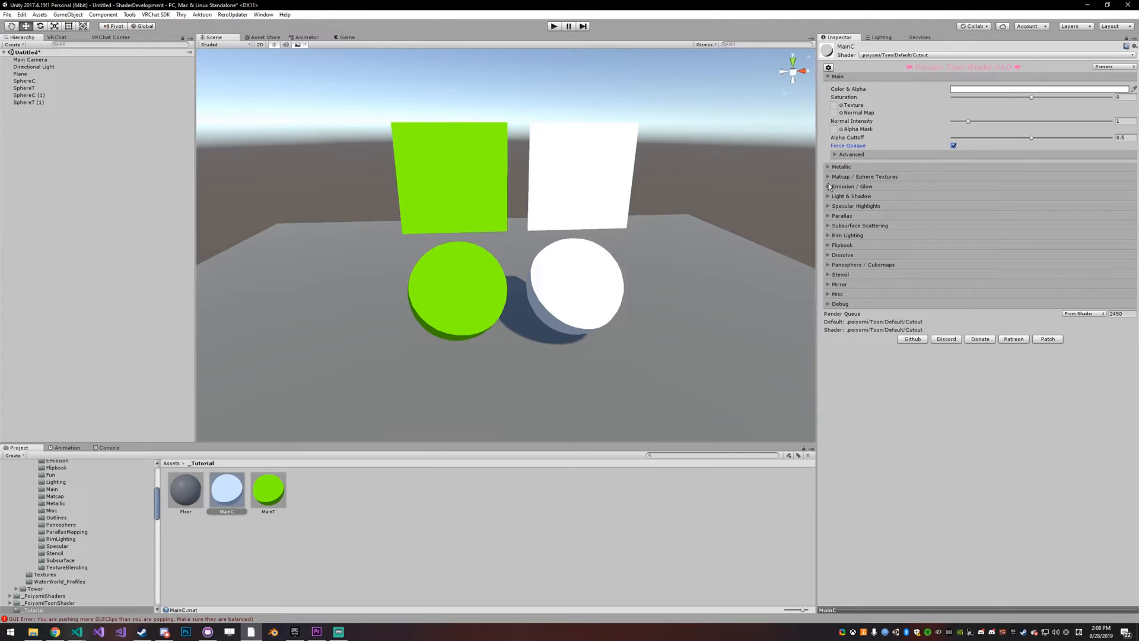
{"action": "left_click", "coordinate": [1039, 89]}
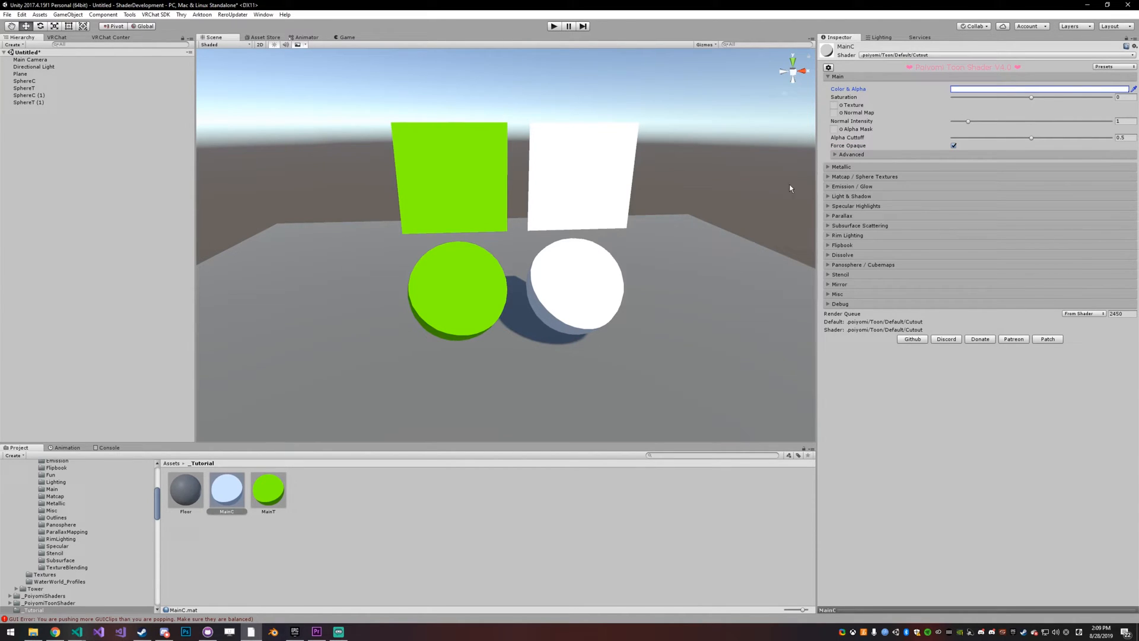
{"action": "mouse_move", "coordinate": [905, 156]}
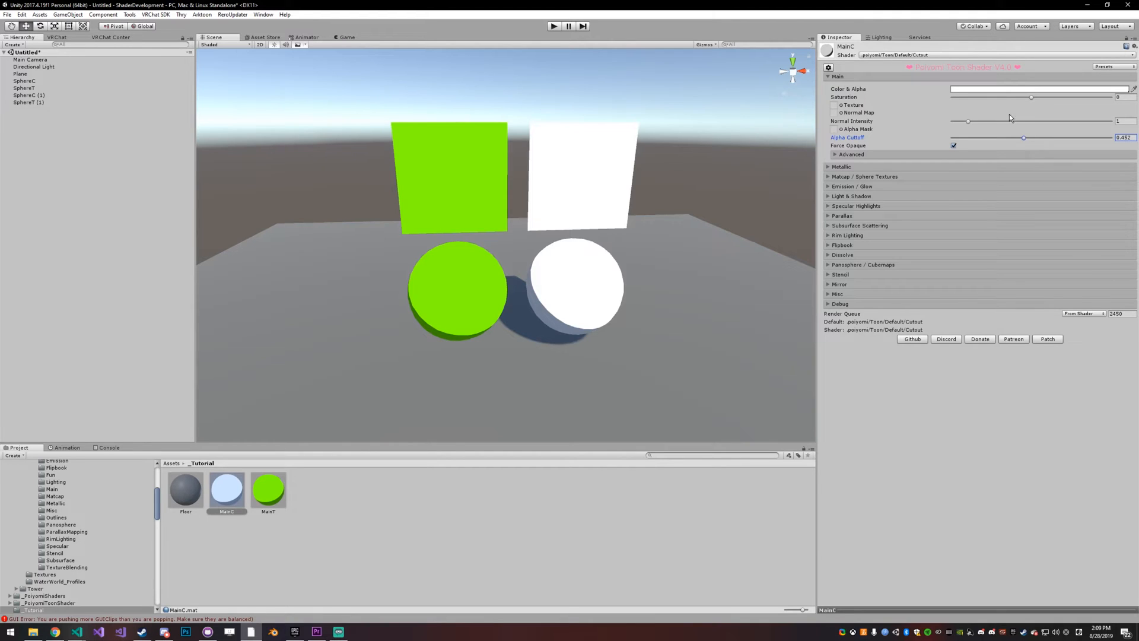
{"action": "mouse_move", "coordinate": [1003, 140]}
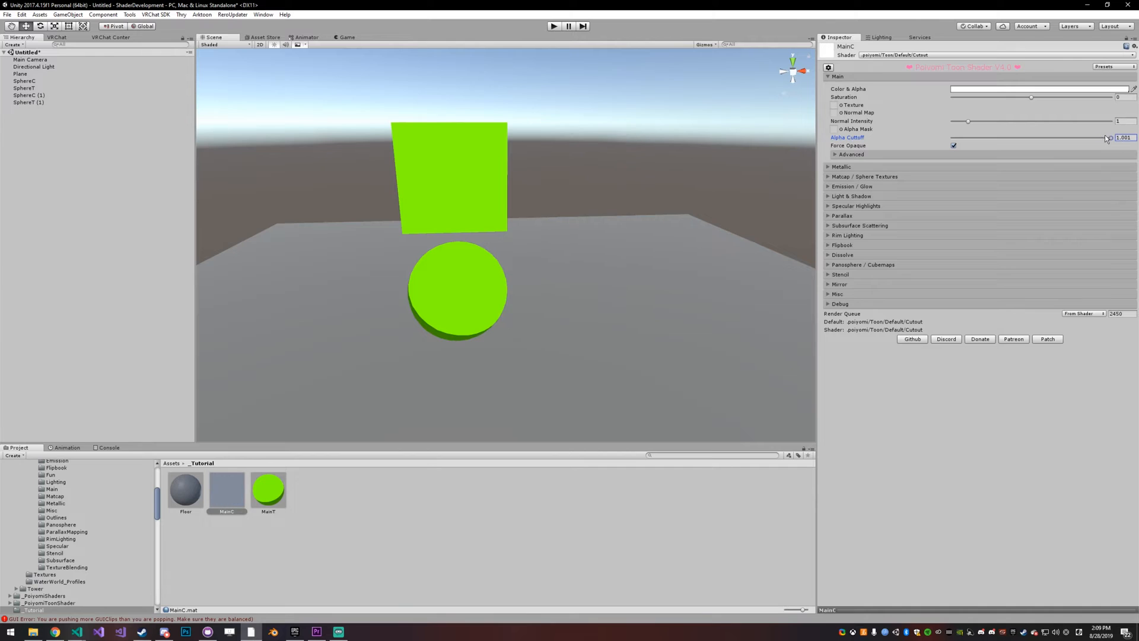
Step: Assign the BCTMyCu character texture to MainC, then turn Force Opaque off with cutoff 0
{"action": "left_click", "coordinate": [839, 105]}
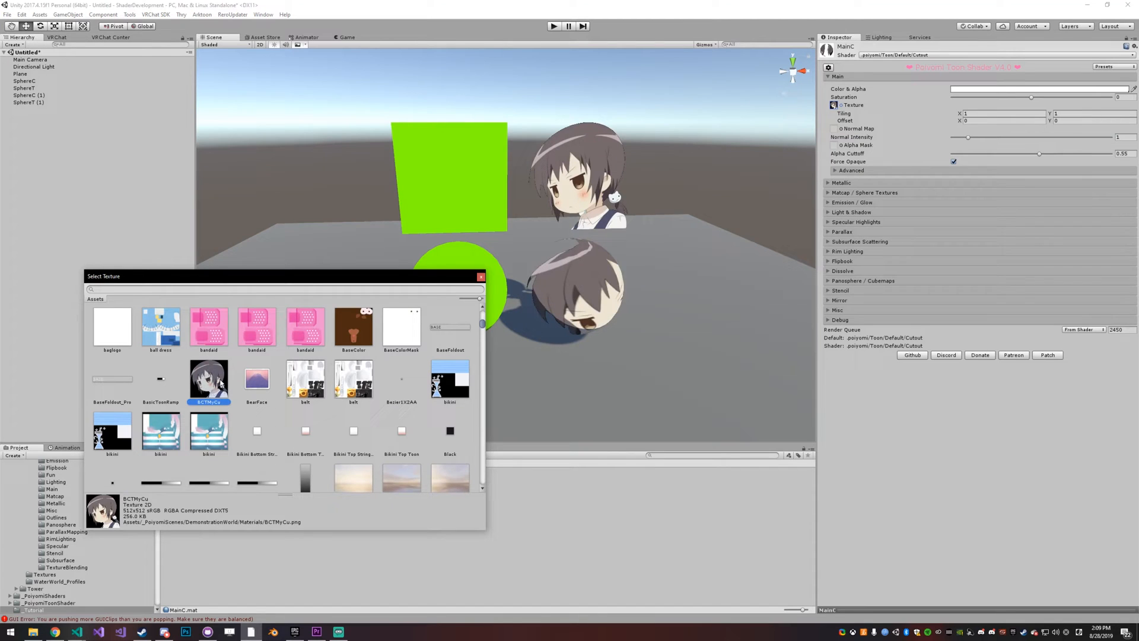
{"action": "left_click", "coordinate": [480, 276]}
{"action": "type", "text": "0"}
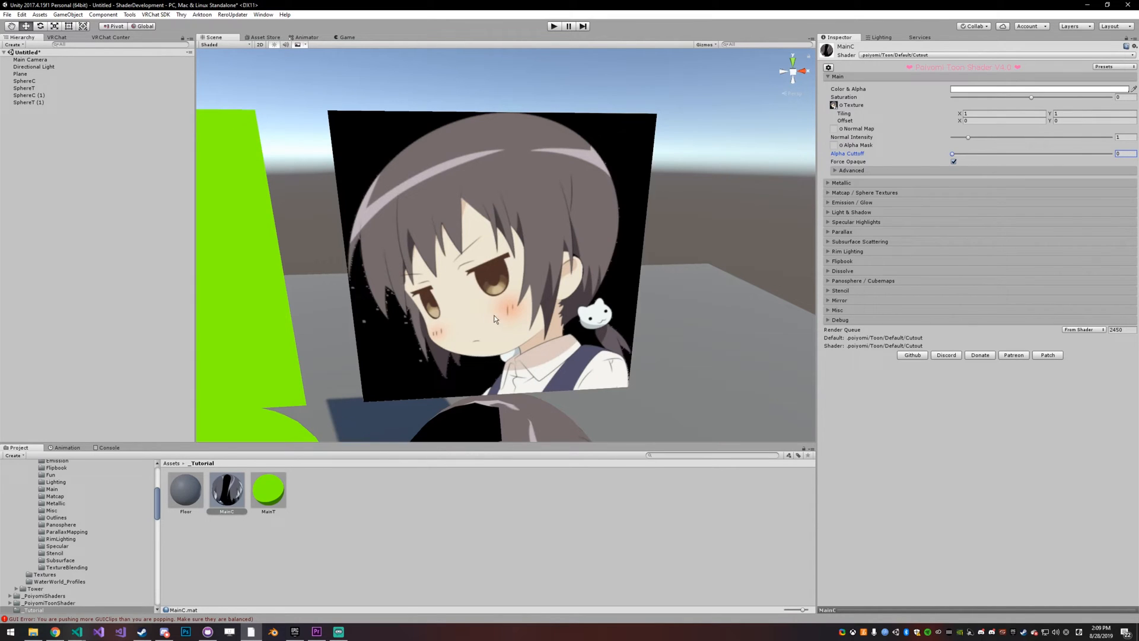
{"action": "mouse_move", "coordinate": [701, 252]}
{"action": "type", "text": ".451"}
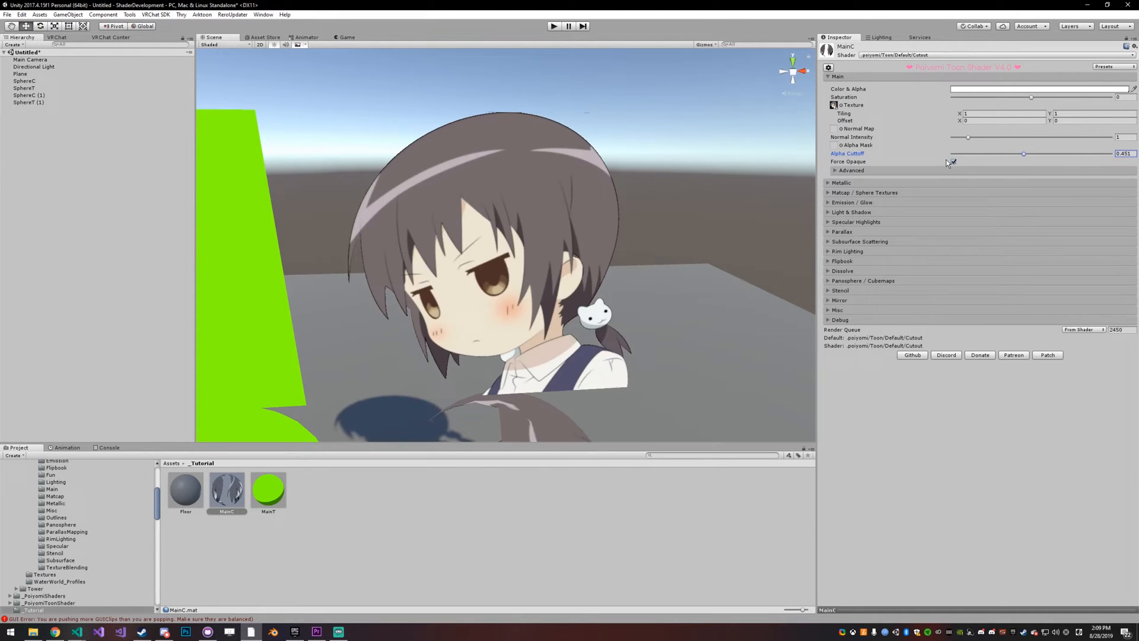
{"action": "left_click", "coordinate": [951, 161]}
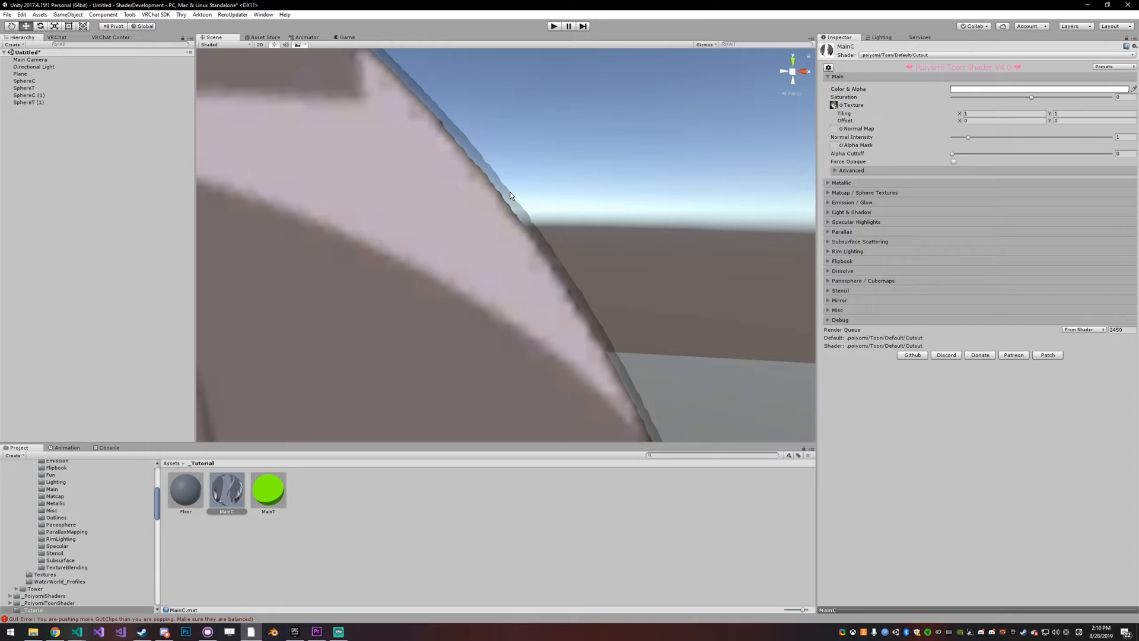
{"action": "mouse_move", "coordinate": [490, 149]}
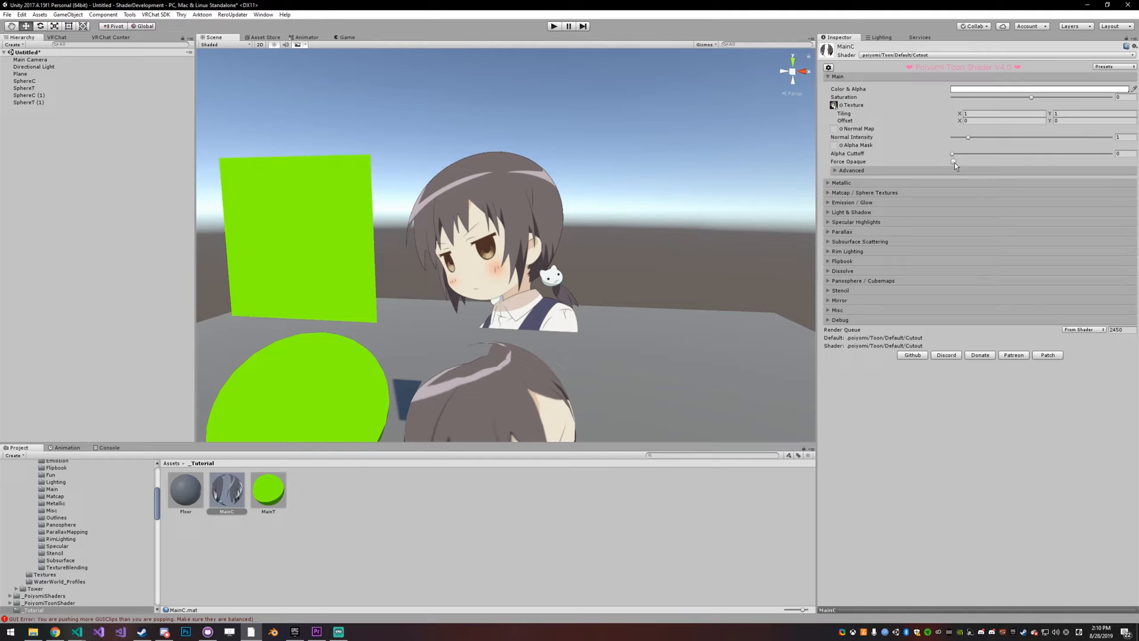
Step: Re-enable Force Opaque at 0.56 cutoff and bring up the Normal Map texture picker
{"action": "left_click", "coordinate": [954, 162]}
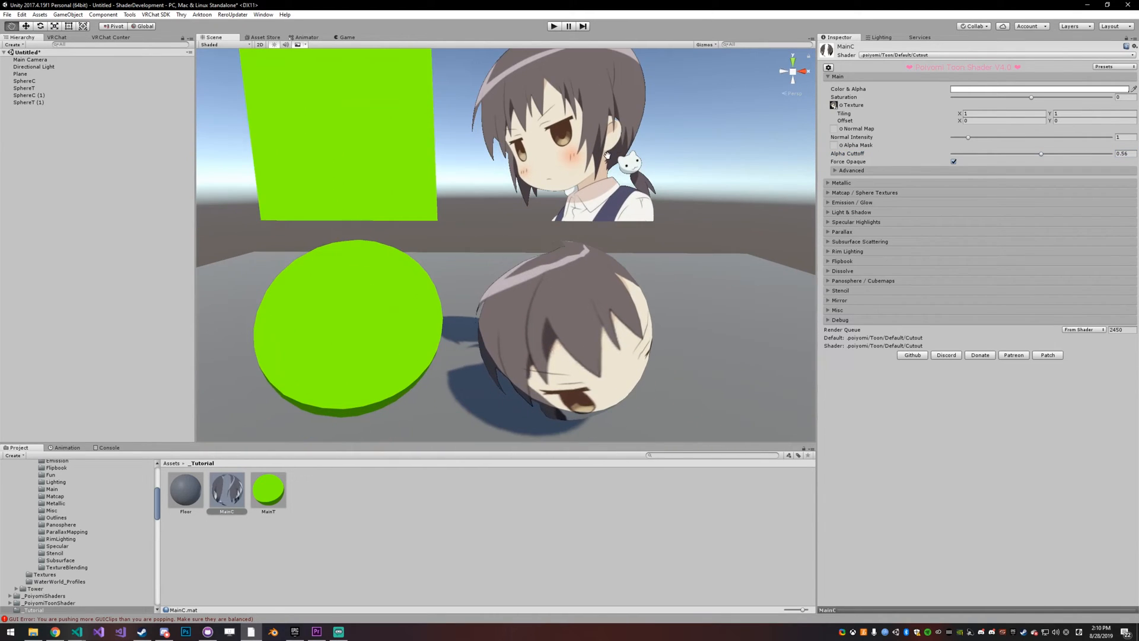
{"action": "left_click", "coordinate": [834, 128]}
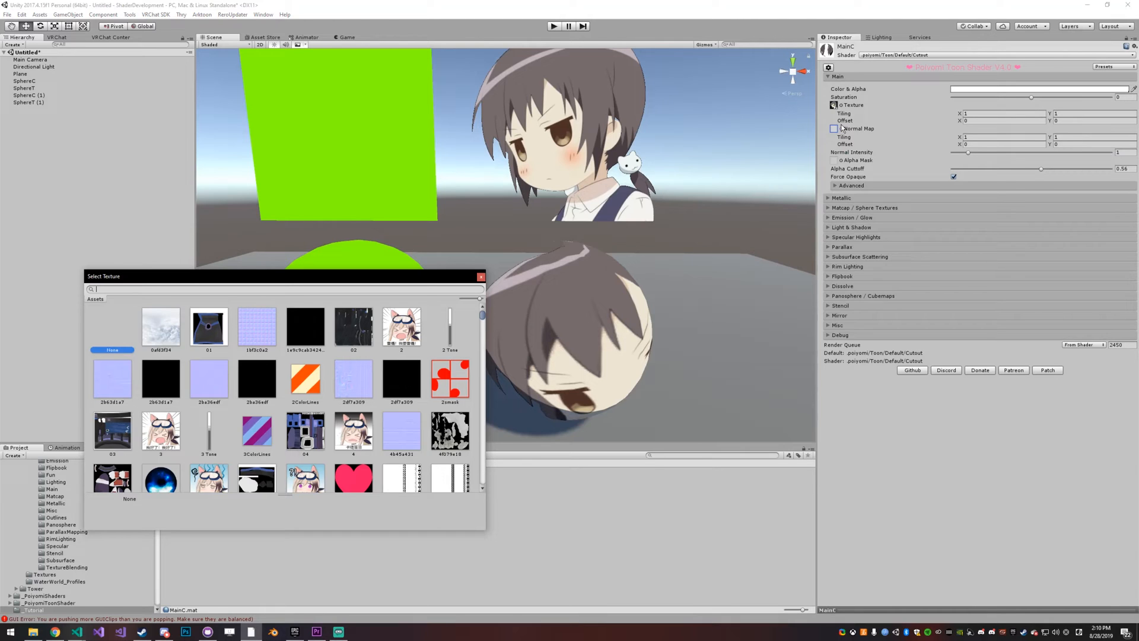
{"action": "mouse_move", "coordinate": [269, 322]}
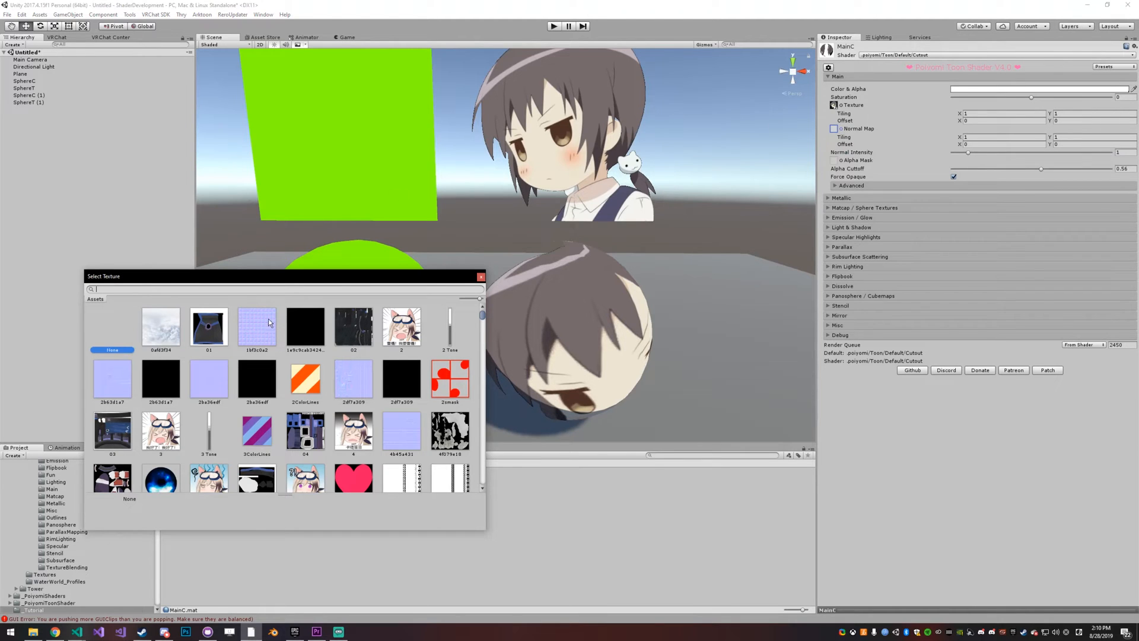
Step: Apply the blue tile normal map at intensity 1.06 and collapse the texture foldouts
{"action": "left_click", "coordinate": [256, 326]}
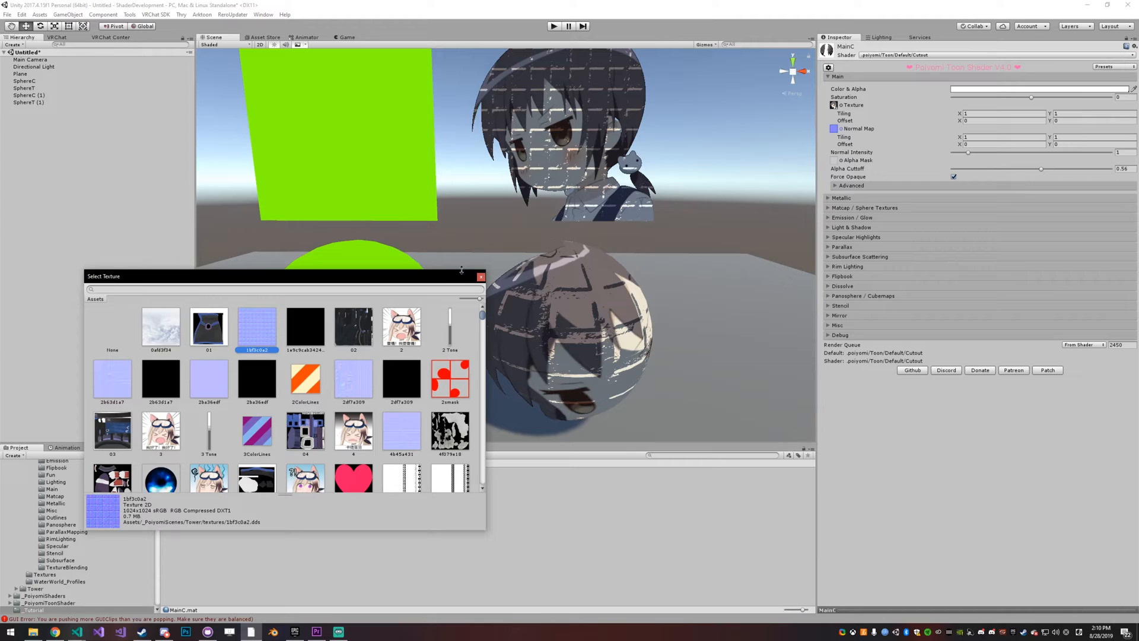
{"action": "left_click", "coordinate": [481, 277]}
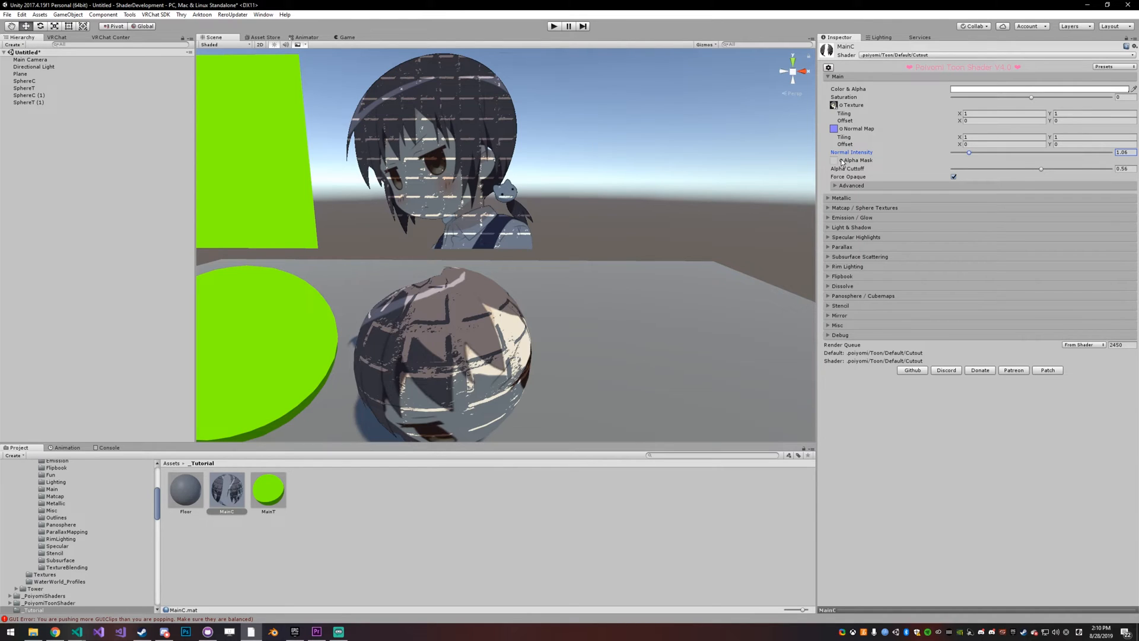
{"action": "left_click", "coordinate": [858, 128]}
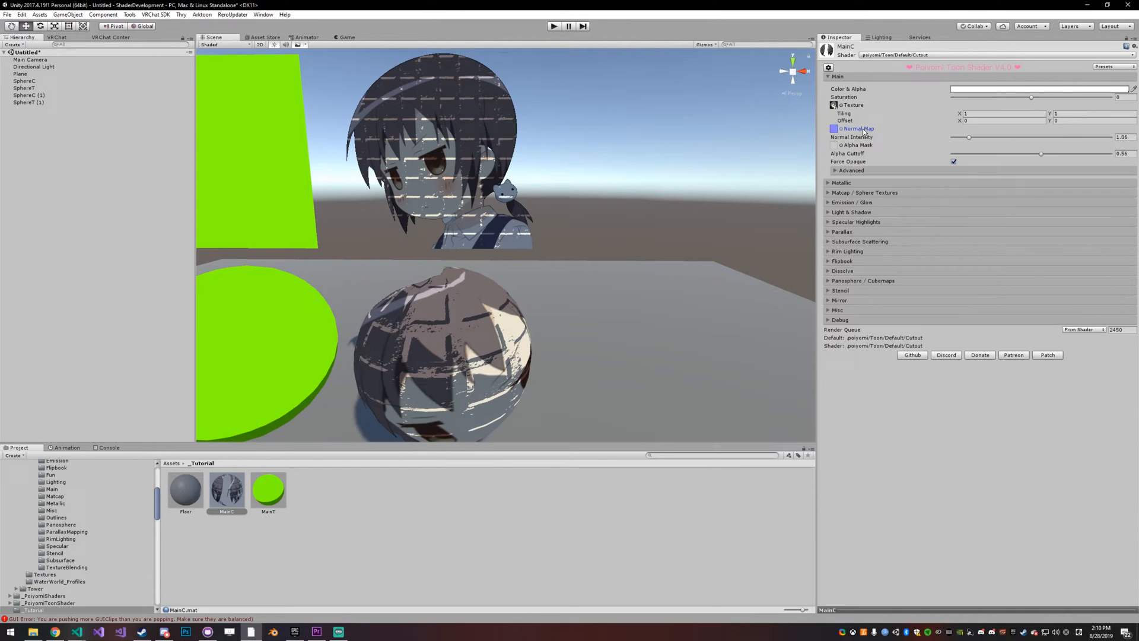
{"action": "left_click", "coordinate": [835, 104]}
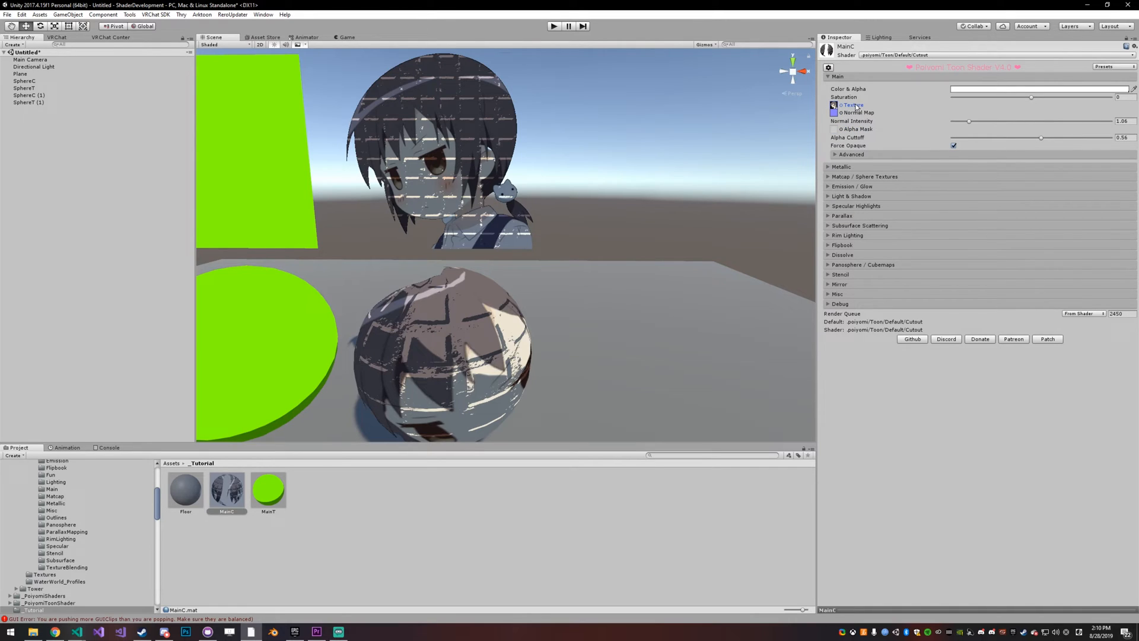
Step: Tile the main texture 2×2, then bring up the Alpha Mask texture picker
{"action": "left_click", "coordinate": [852, 104]}
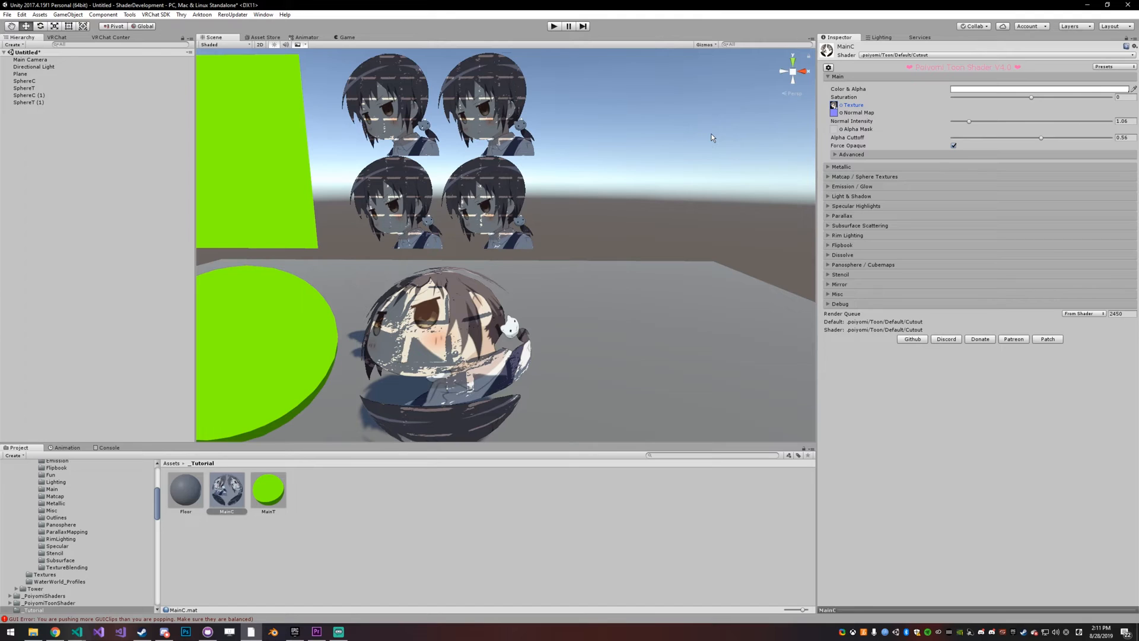
{"action": "left_click", "coordinate": [833, 129]}
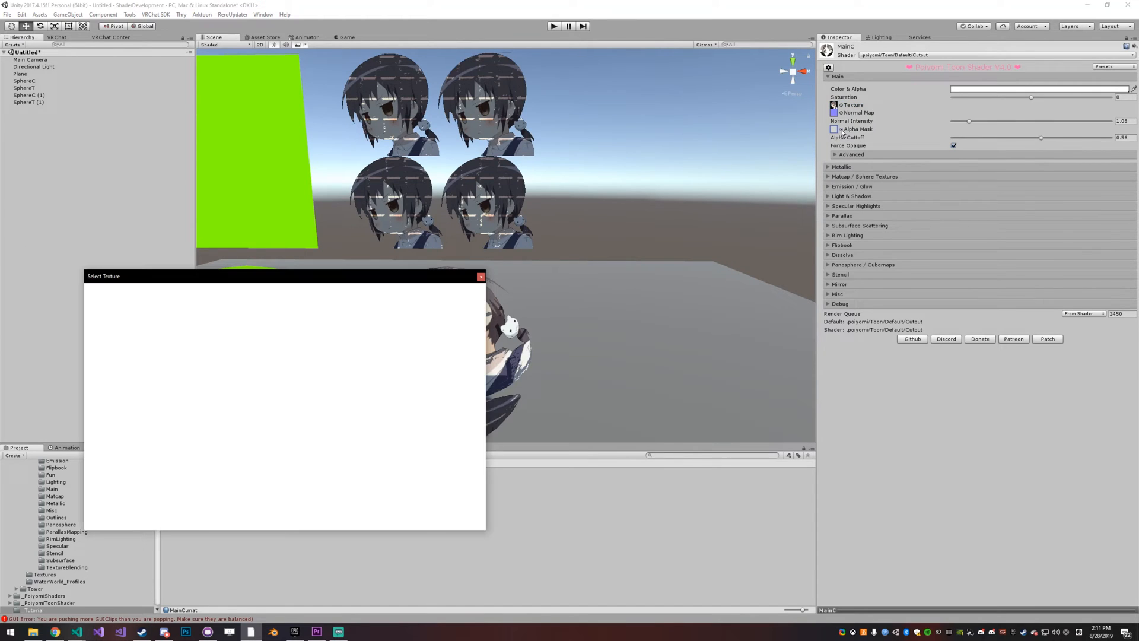
Step: Assign a noise texture as MainC's alpha mask and lower Alpha Cutoff to 0
{"action": "type", "text": "noise"}
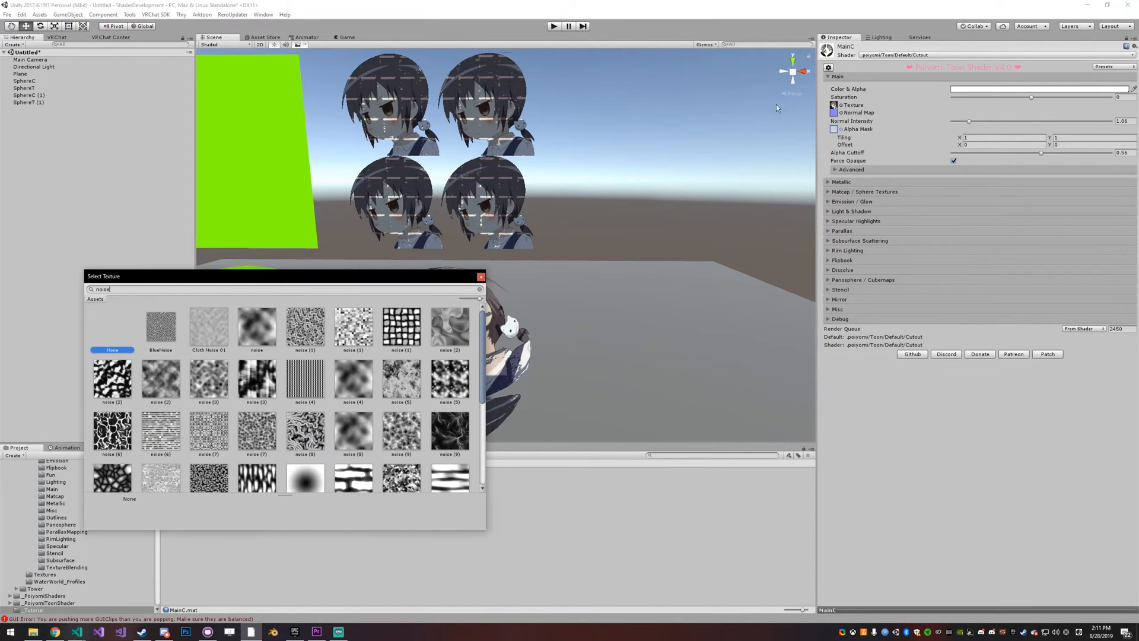
{"action": "scroll", "scroll_direction": "down", "scroll_amount": 3}
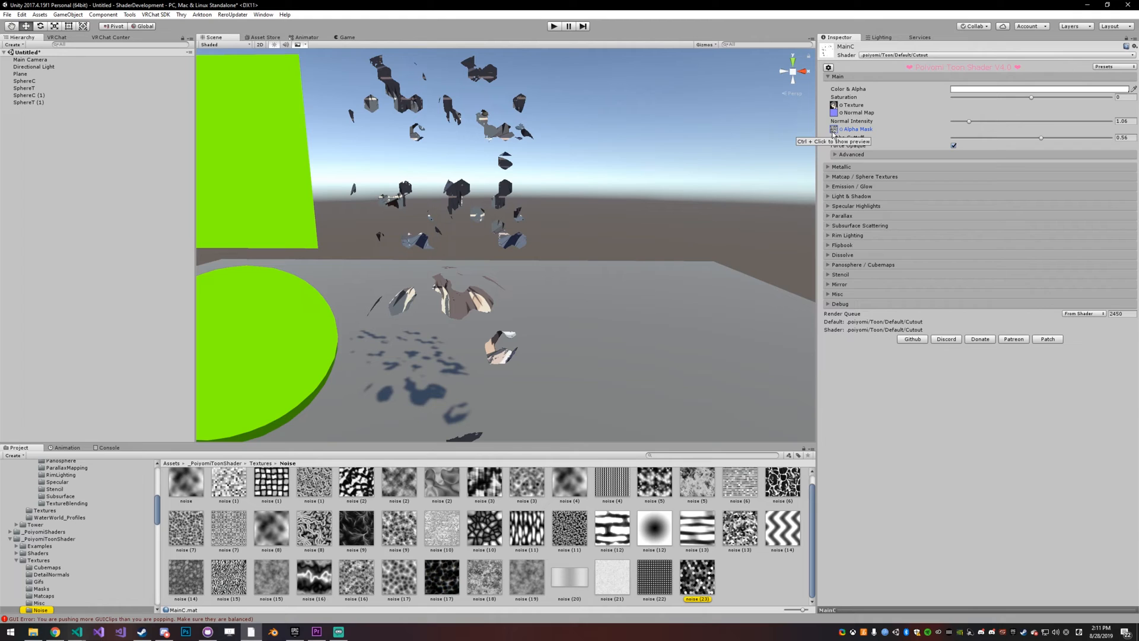
{"action": "mouse_move", "coordinate": [1019, 149]}
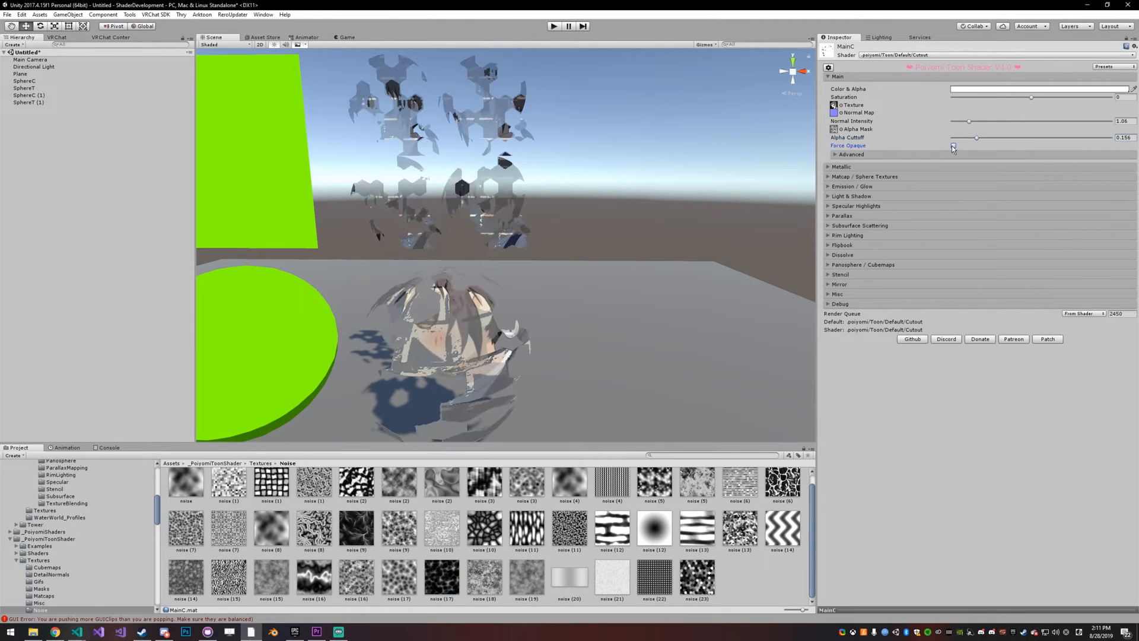
{"action": "left_click", "coordinate": [952, 145]}
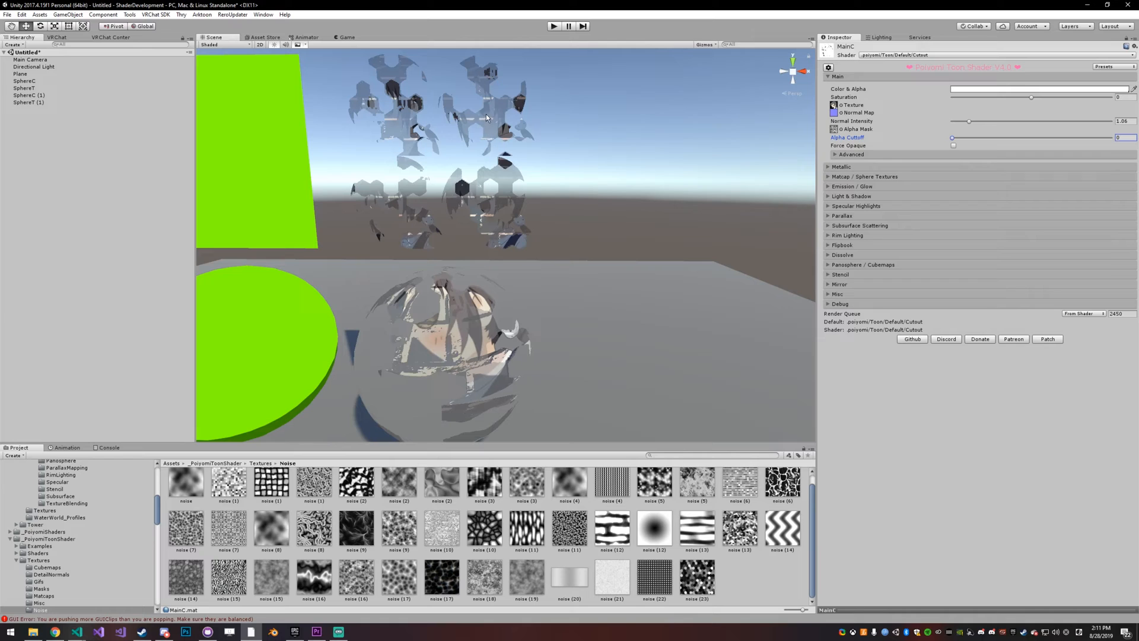
{"action": "mouse_move", "coordinate": [417, 153]}
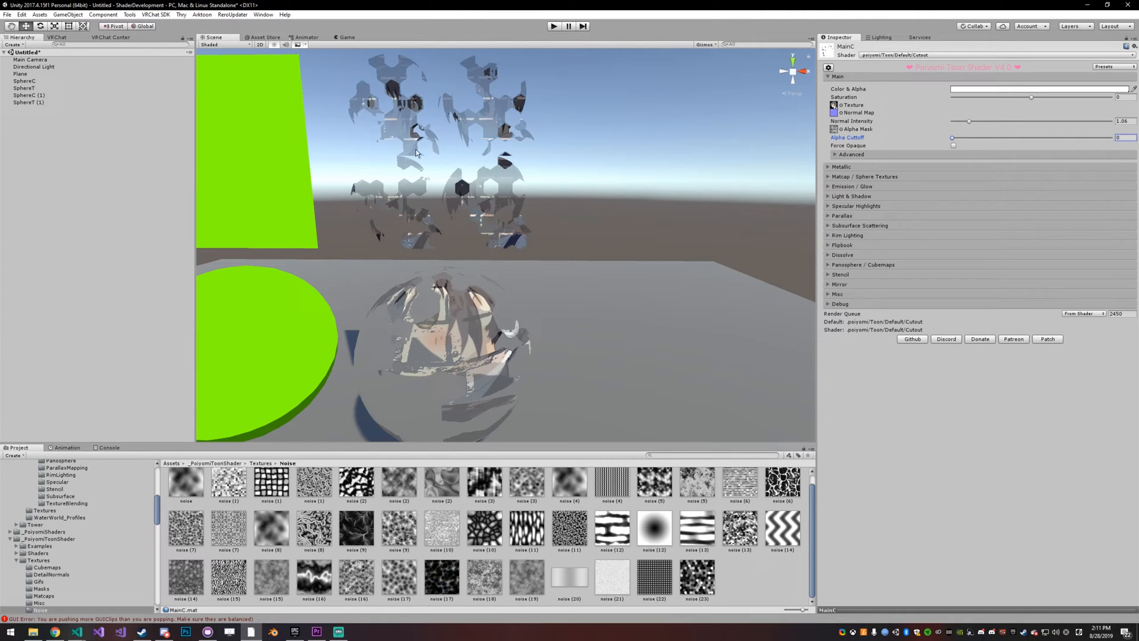
{"action": "mouse_move", "coordinate": [485, 175]}
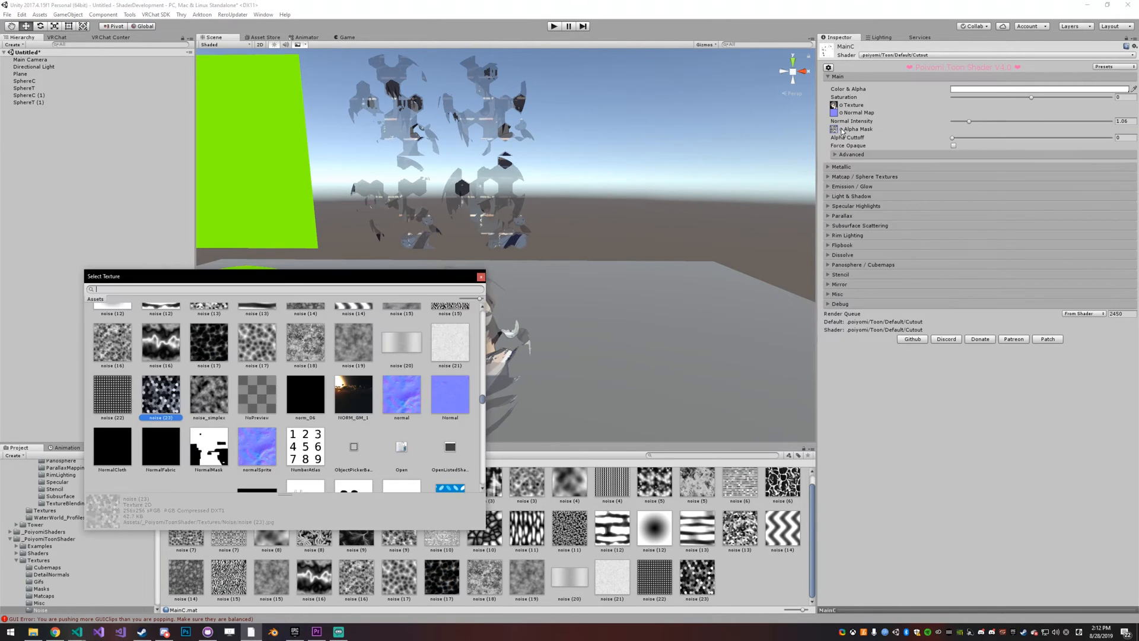
Step: Clear MainC's alpha mask by searching 'none' and choosing None
{"action": "type", "text": "none"}
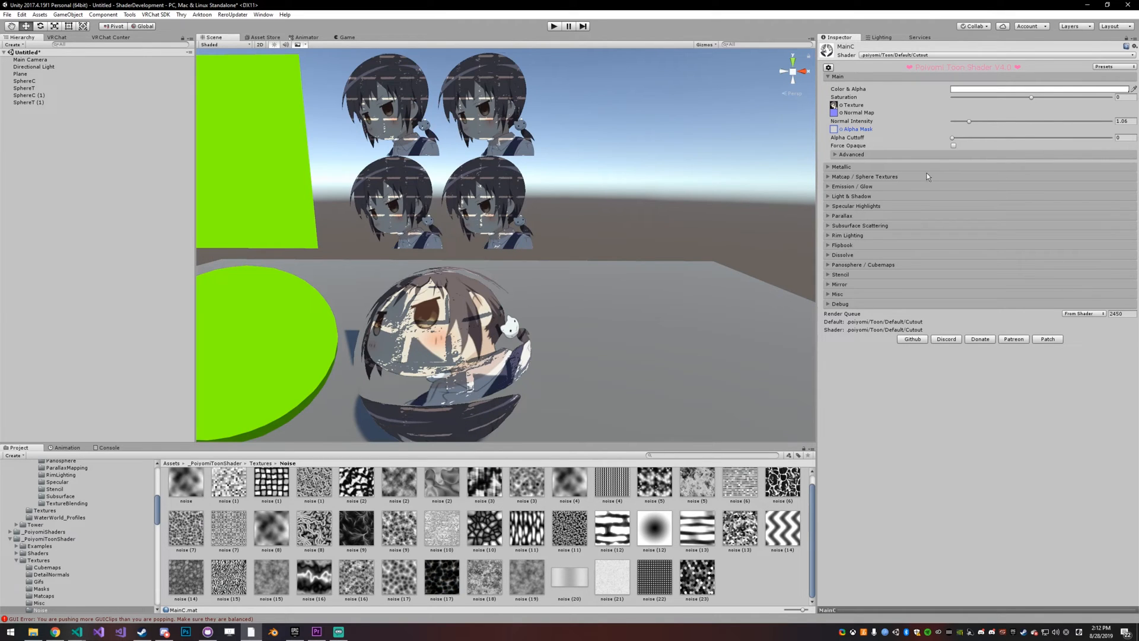
{"action": "left_click", "coordinate": [851, 154]}
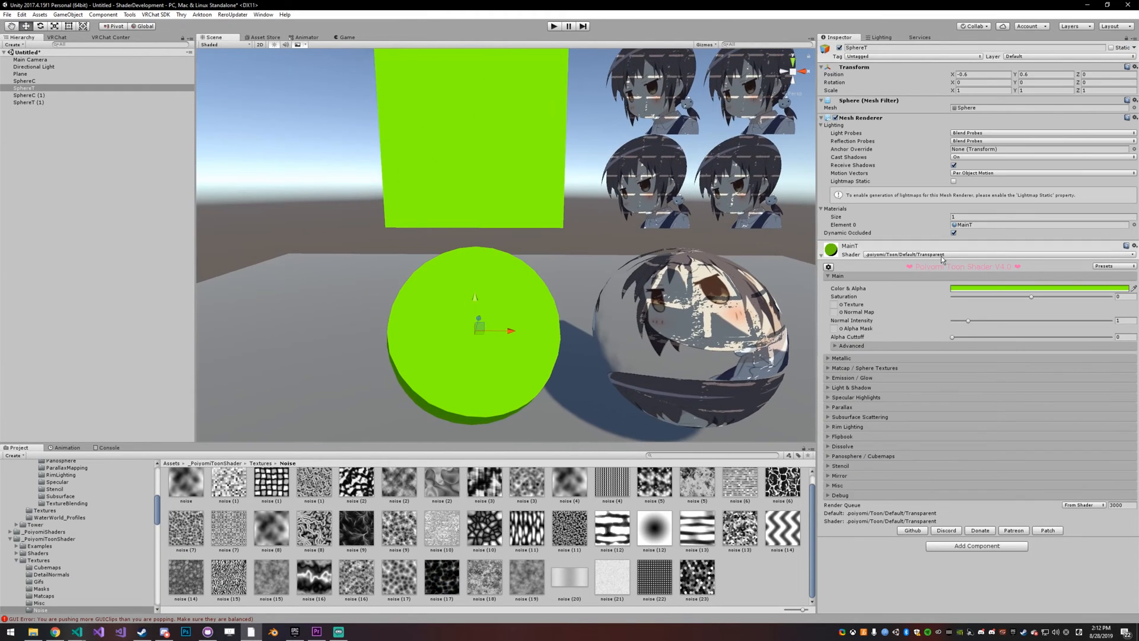
Step: Expand MainT's Advanced section and set Distance Fade from 1 to 2
{"action": "left_click", "coordinate": [850, 346]}
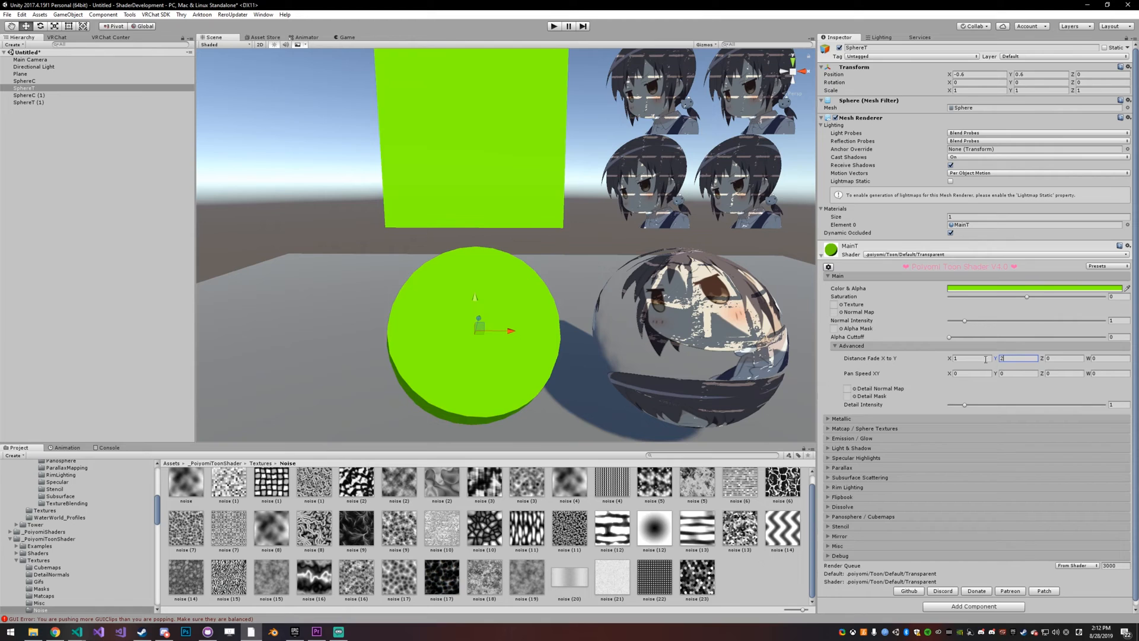
{"action": "mouse_move", "coordinate": [609, 281]}
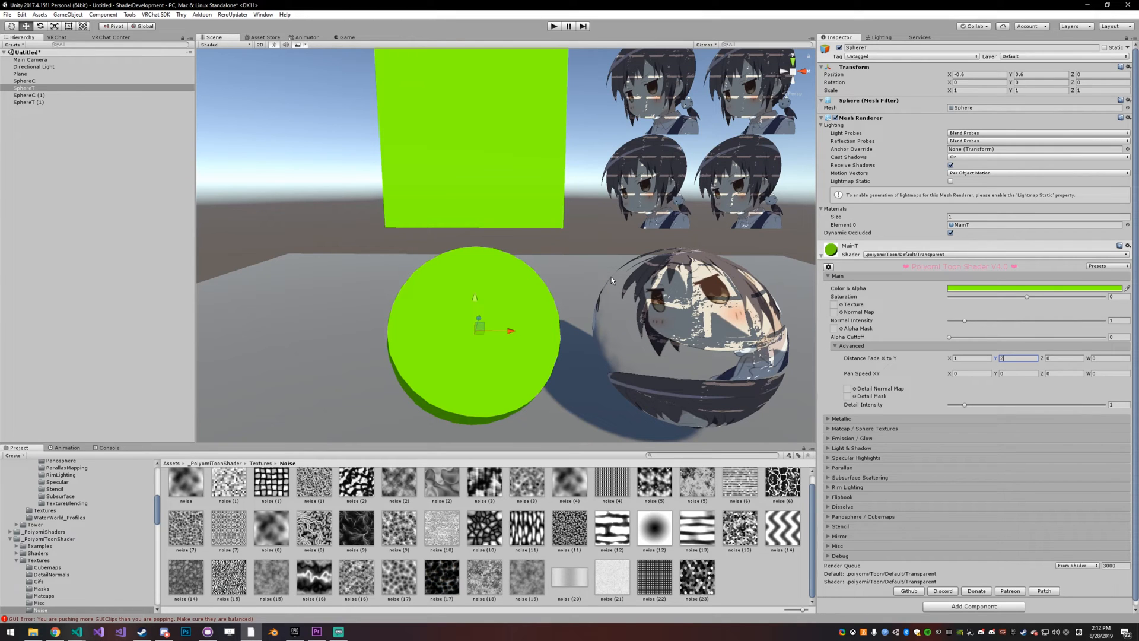
{"action": "mouse_move", "coordinate": [478, 261]}
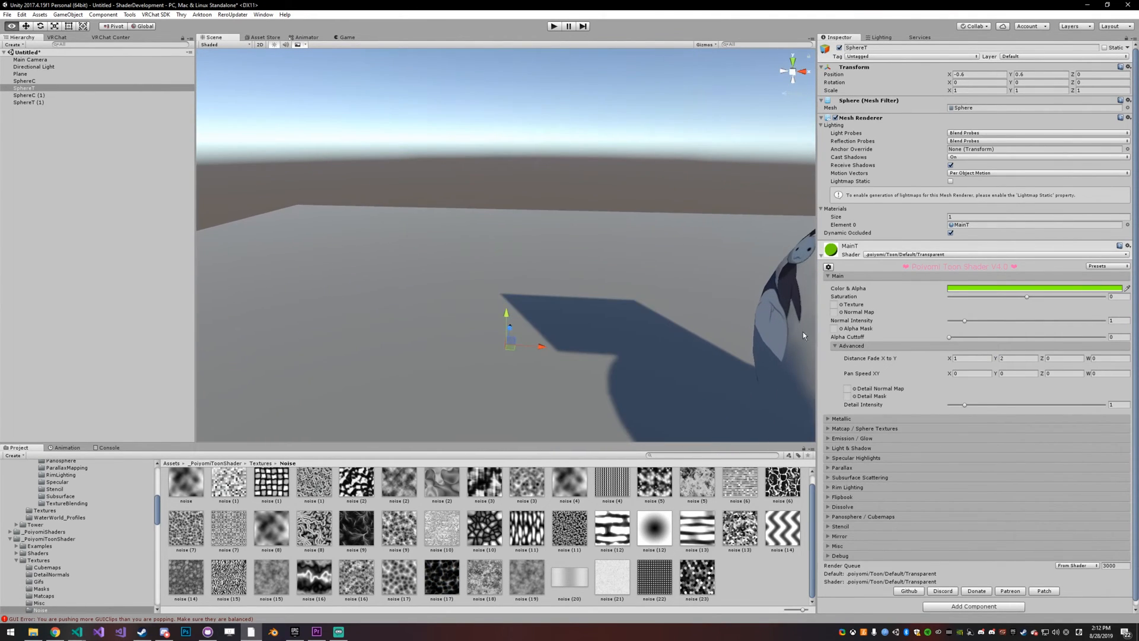
{"action": "mouse_move", "coordinate": [889, 363]}
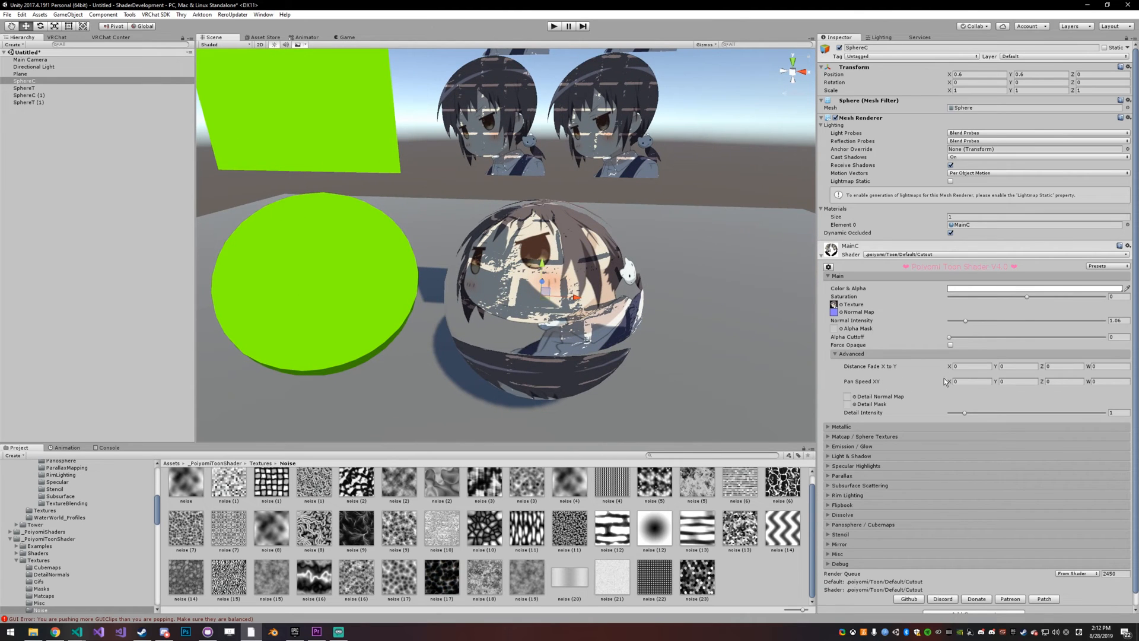
Step: Enter Pan Speed values for MainC to scroll the texture, then reset X to 0
{"action": "left_click", "coordinate": [969, 381]}
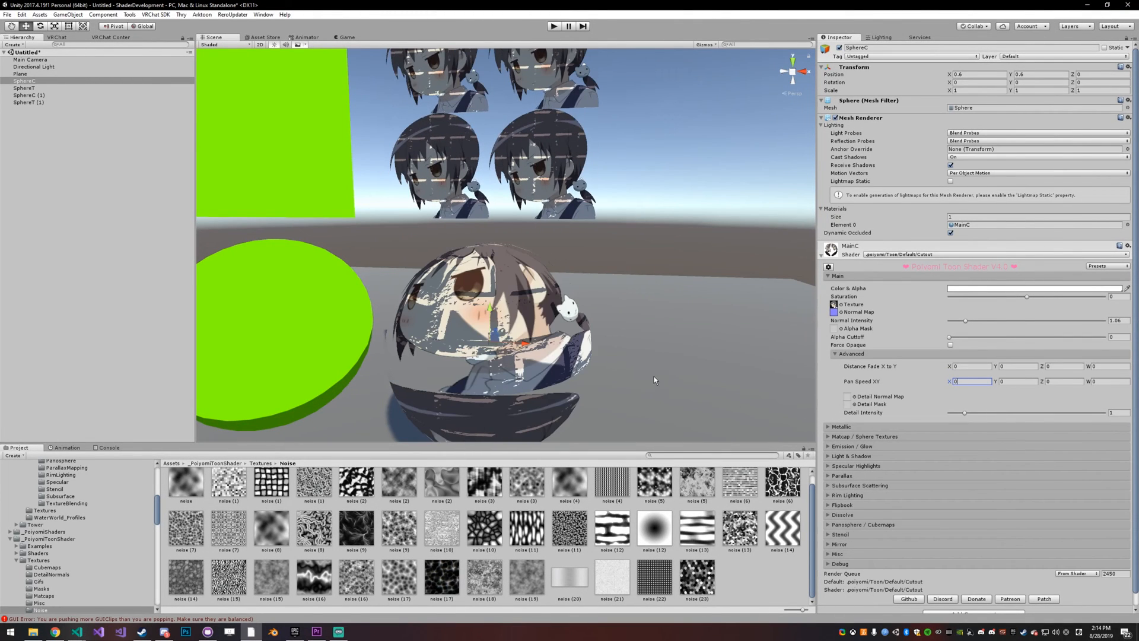
Step: Assign a detail normal map with high tiling and lower Detail Intensity to 0.28
{"action": "scroll", "scroll_direction": "up", "scroll_amount": 3}
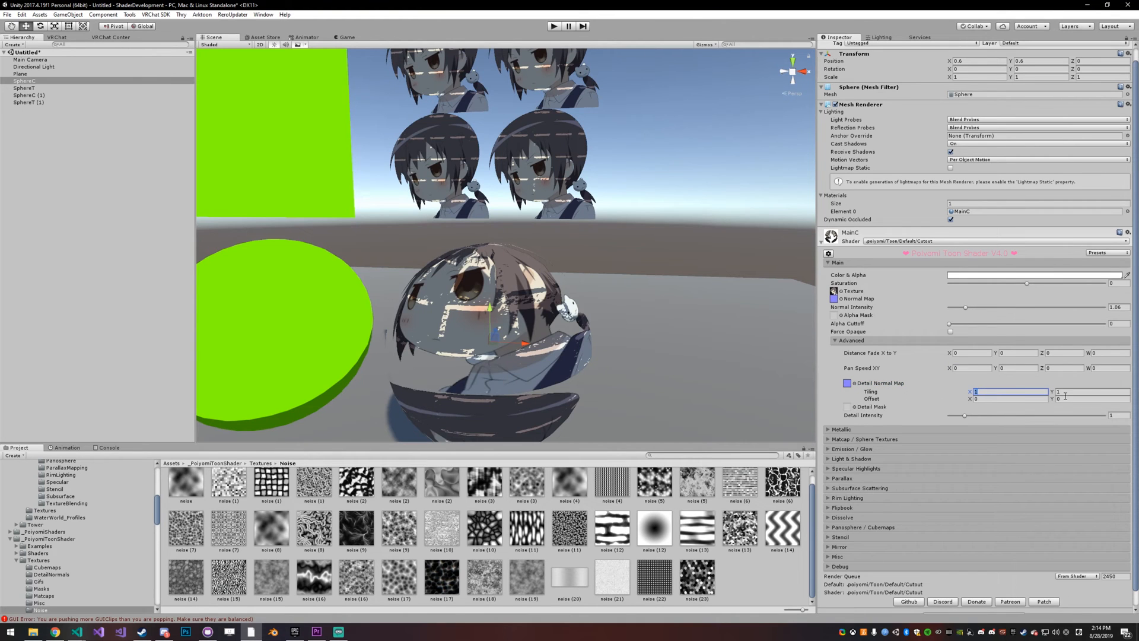
{"action": "type", "text": "20"}
{"action": "left_click", "coordinate": [1092, 390]}
{"action": "type", "text": "0"}
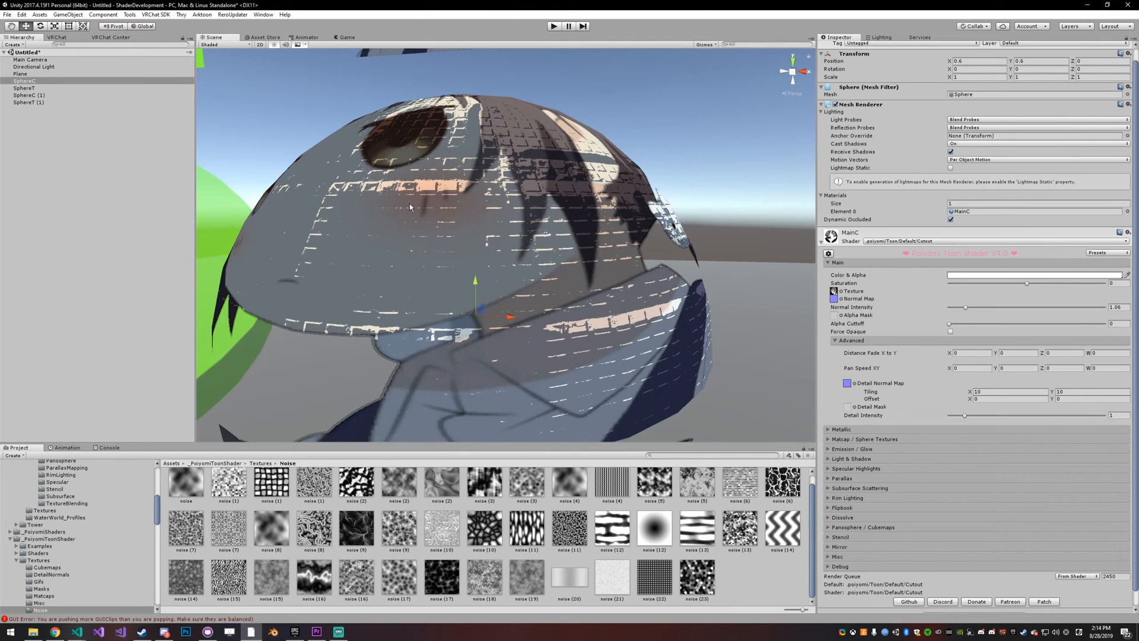
{"action": "mouse_move", "coordinate": [967, 418]}
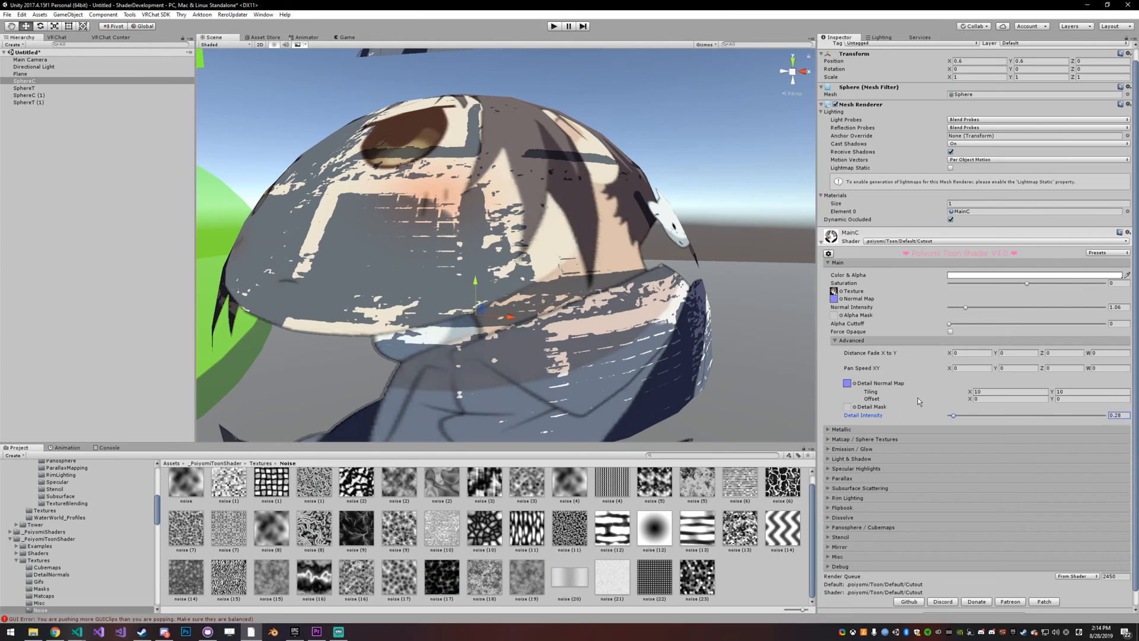
{"action": "mouse_move", "coordinate": [855, 412]}
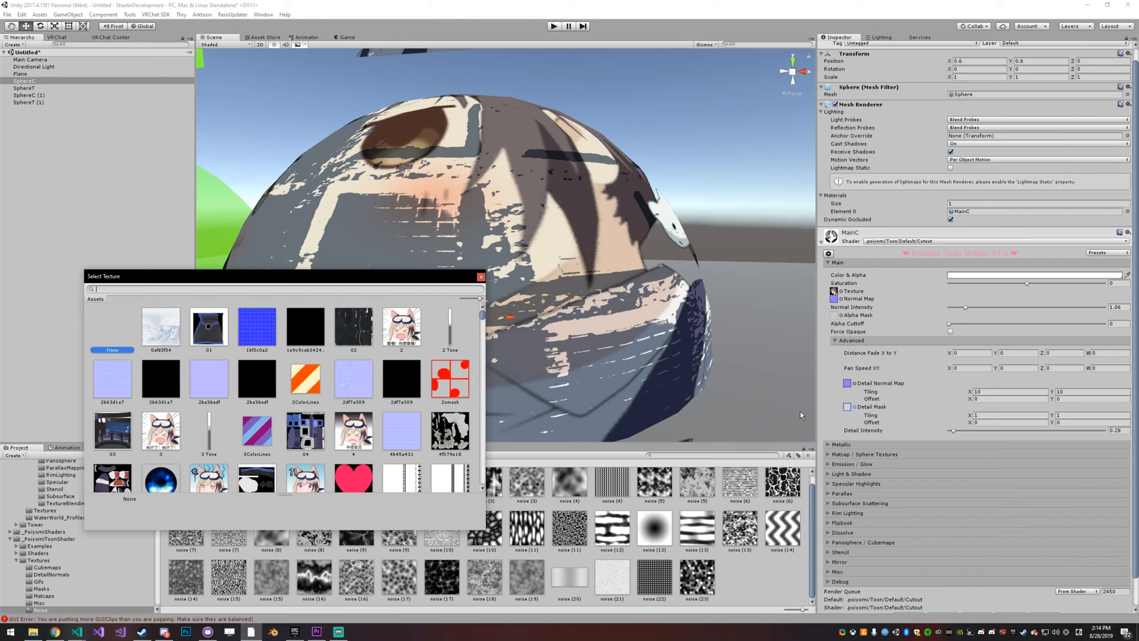
Step: Search 'heigh', assign Marker_Pens_001_height as MainC's detail mask, then reselect SphereC
{"action": "type", "text": "heigh"}
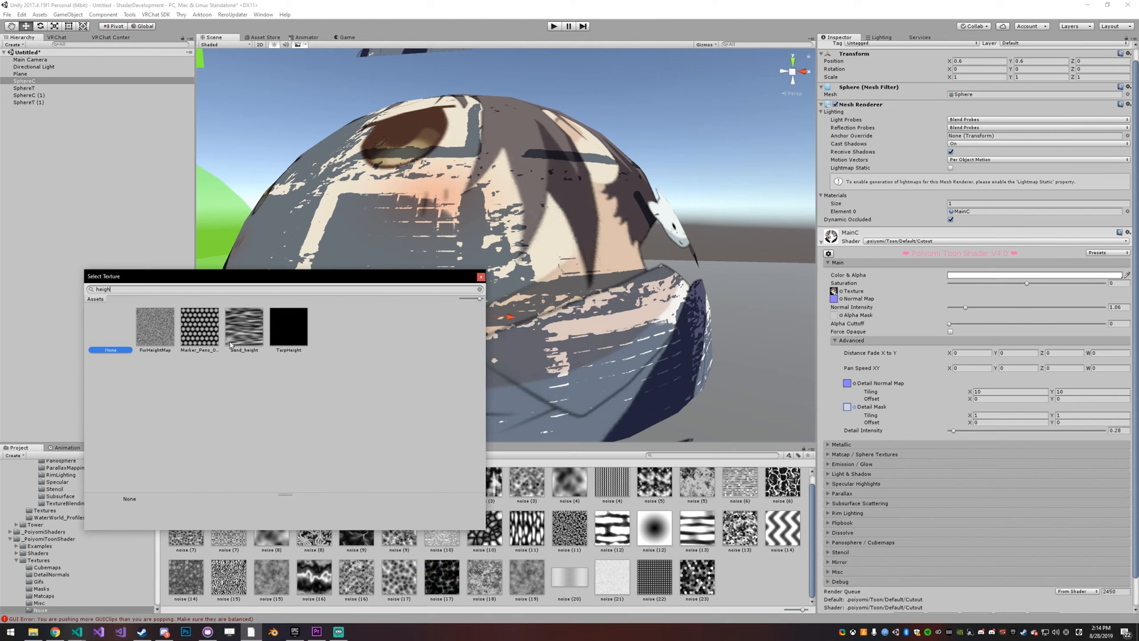
{"action": "left_click", "coordinate": [200, 325]}
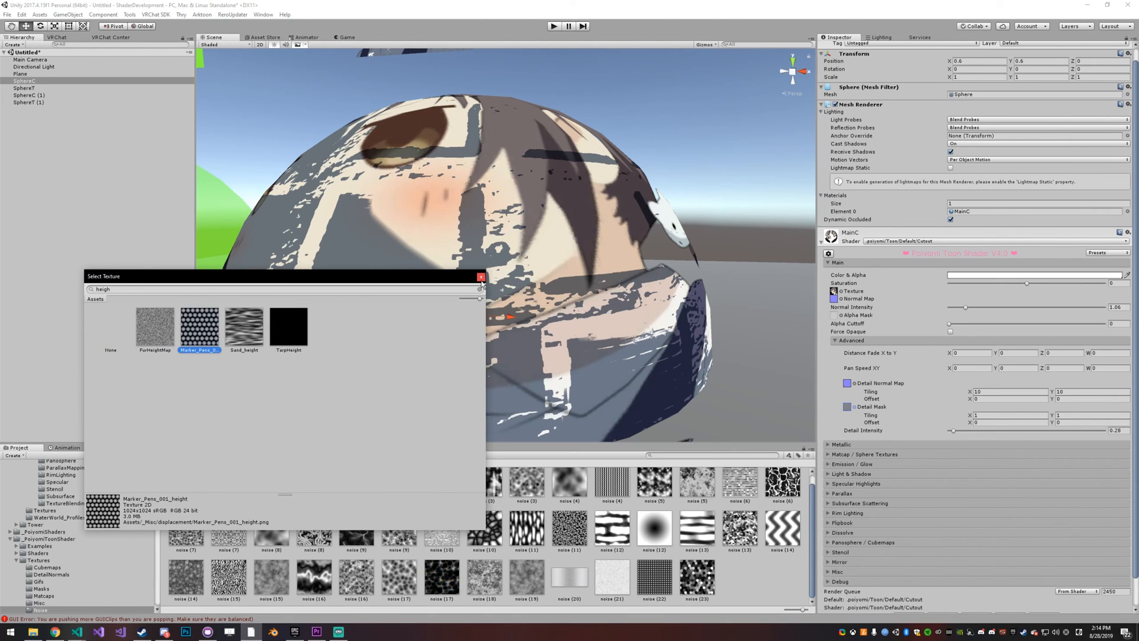
{"action": "left_click", "coordinate": [481, 276]}
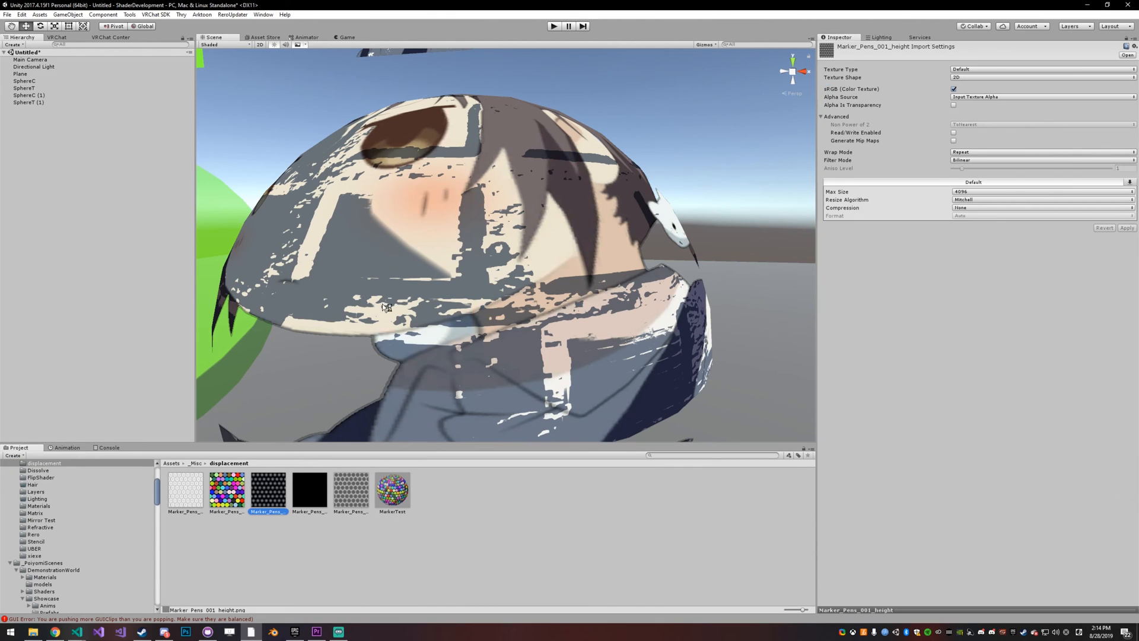
{"action": "double_click", "coordinate": [267, 490]}
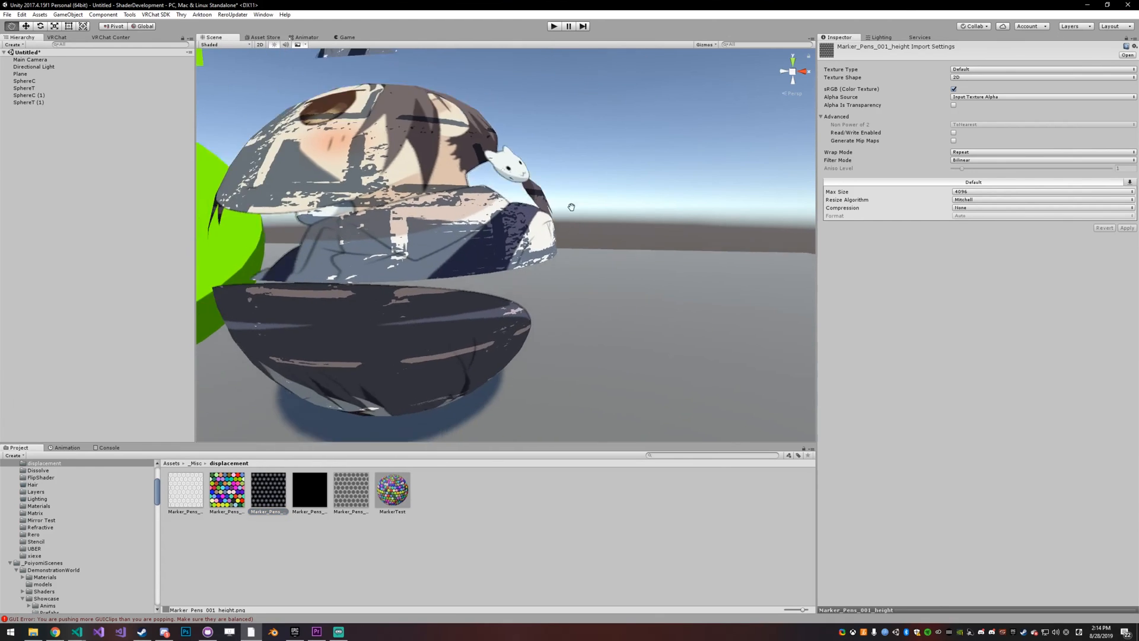
{"action": "left_click", "coordinate": [25, 81]}
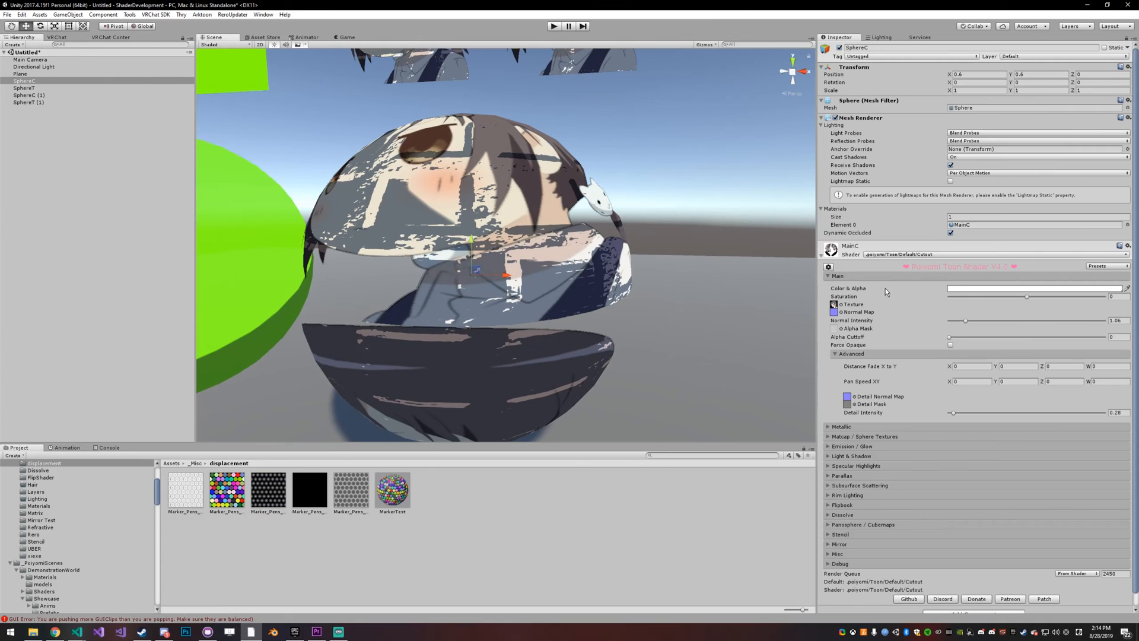
Step: Clear MainC's normal map by choosing None in the texture picker
{"action": "left_click", "coordinate": [833, 305]}
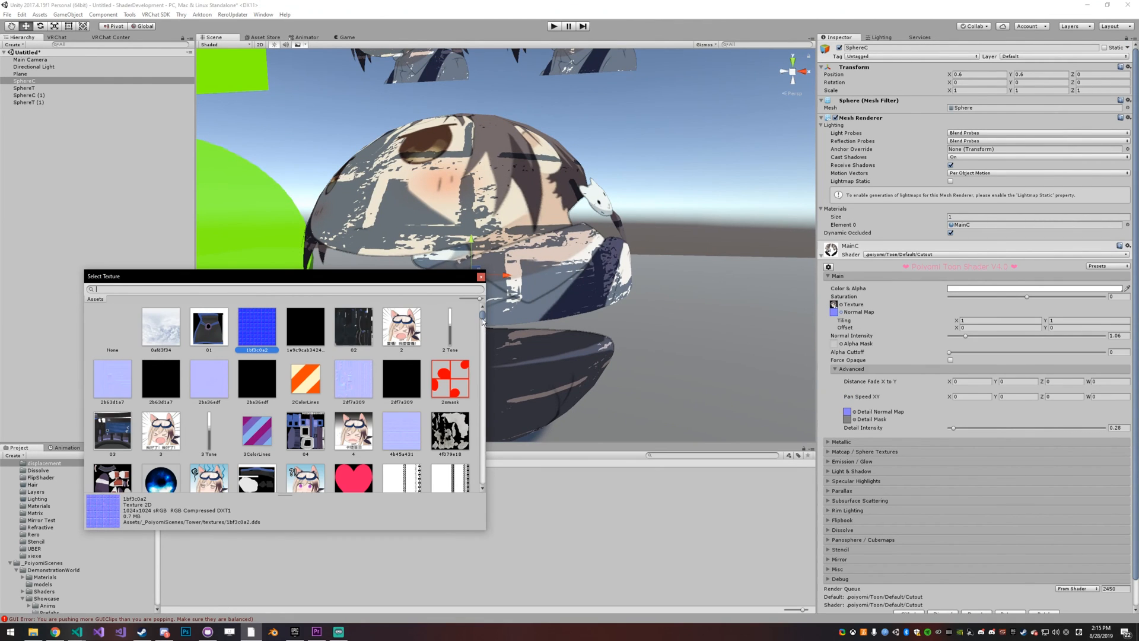
{"action": "left_click", "coordinate": [113, 327]}
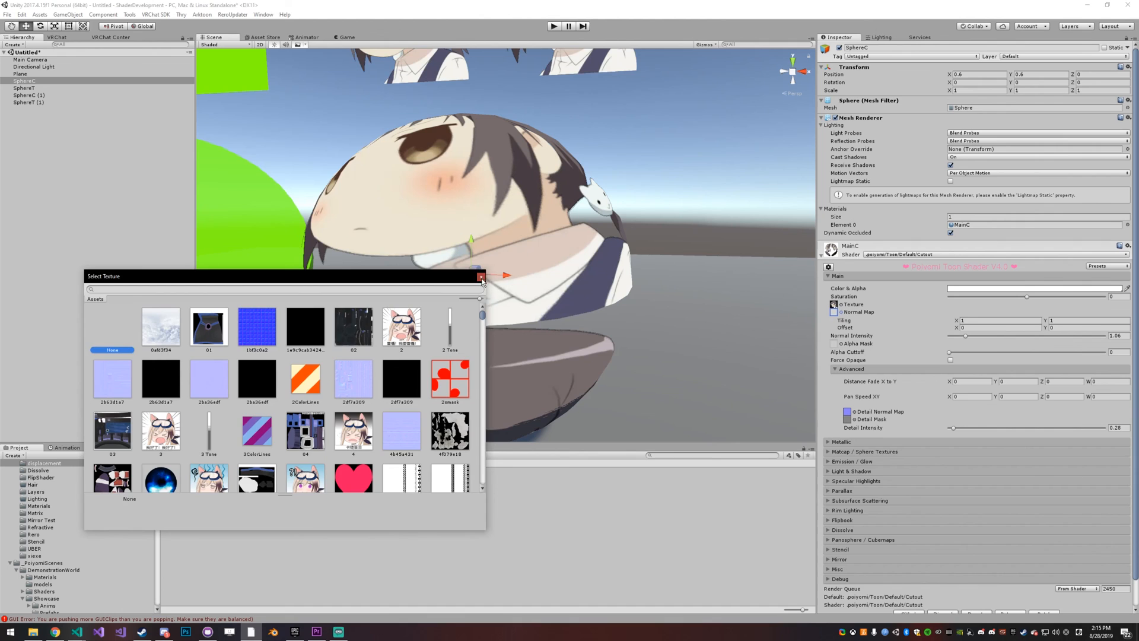
{"action": "left_click", "coordinate": [480, 278]}
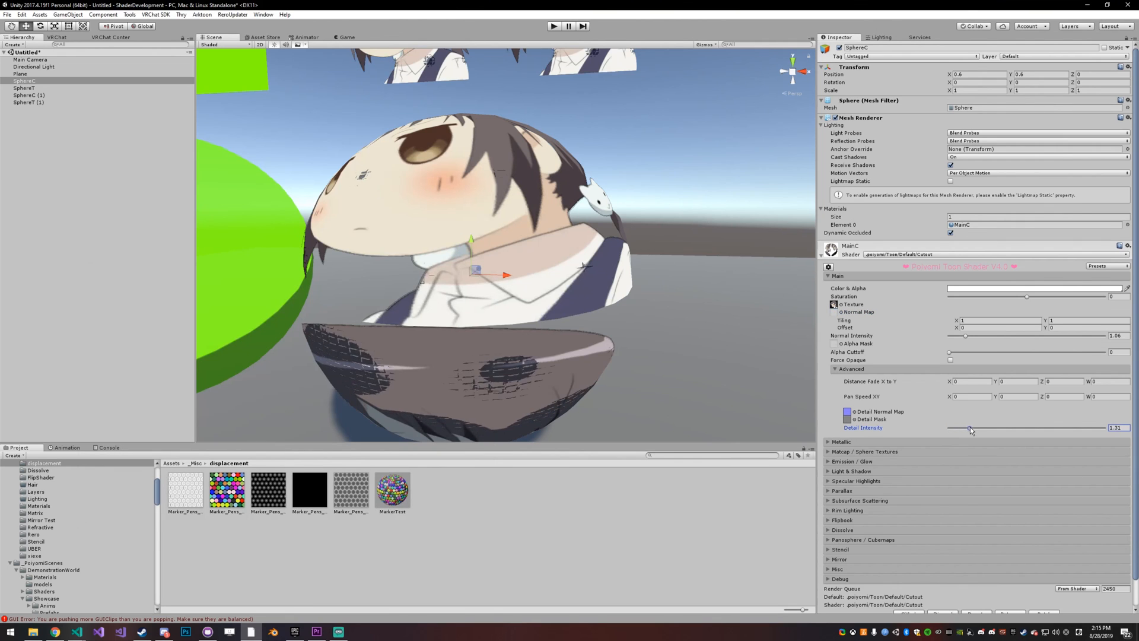